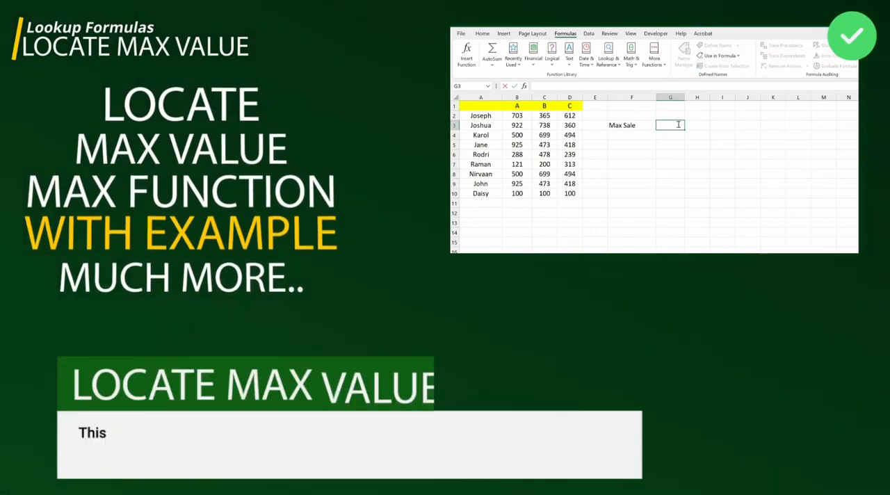
Step: Enter =MAX(B2:B10) in G3 to return 925, then select the label cell to rename
text(=MAX()
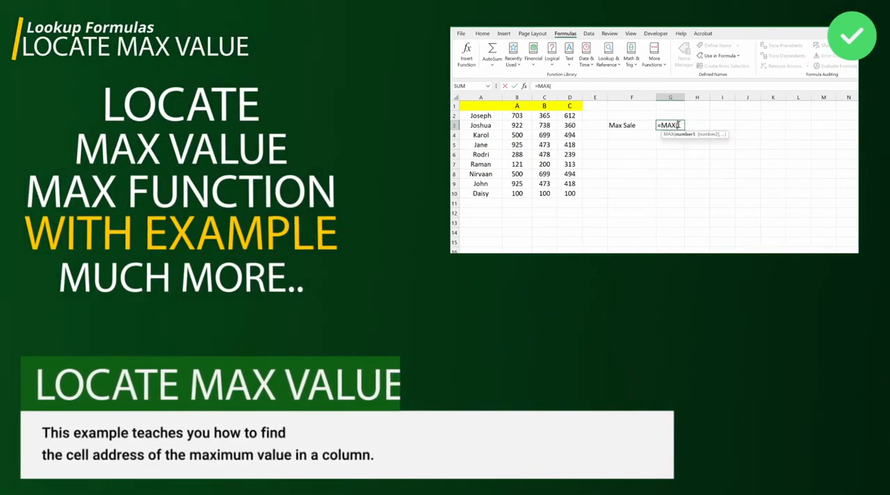
drag(516, 115, 517, 194)
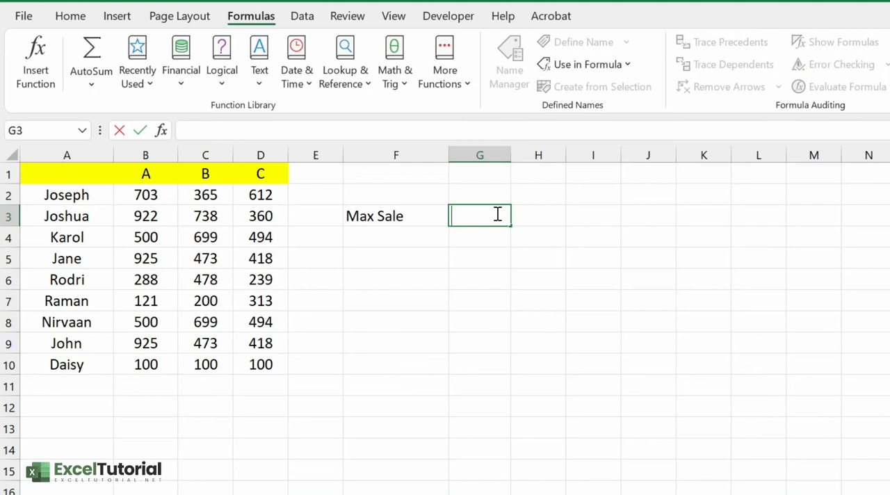
text(=MAX(B2)
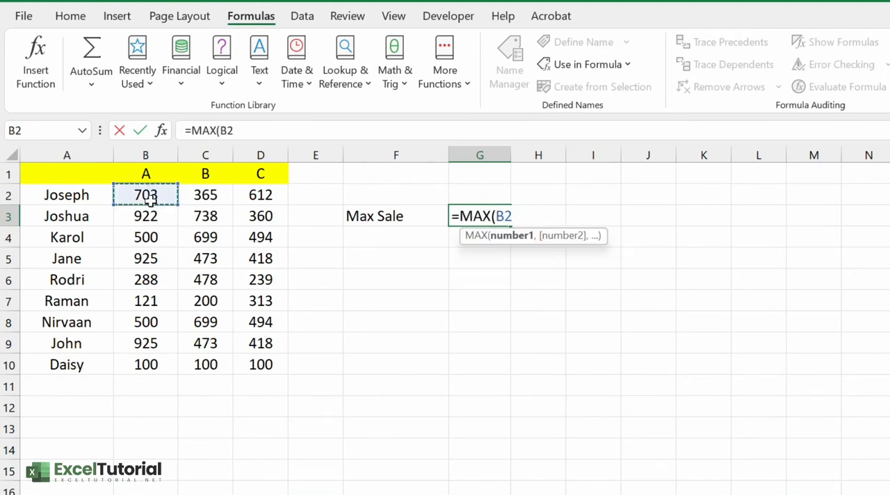
drag(145, 194, 146, 364)
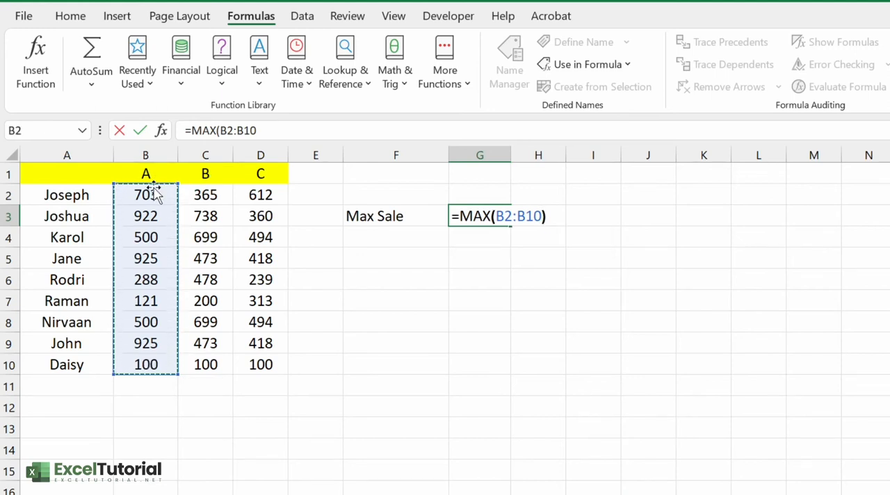
key(enter)
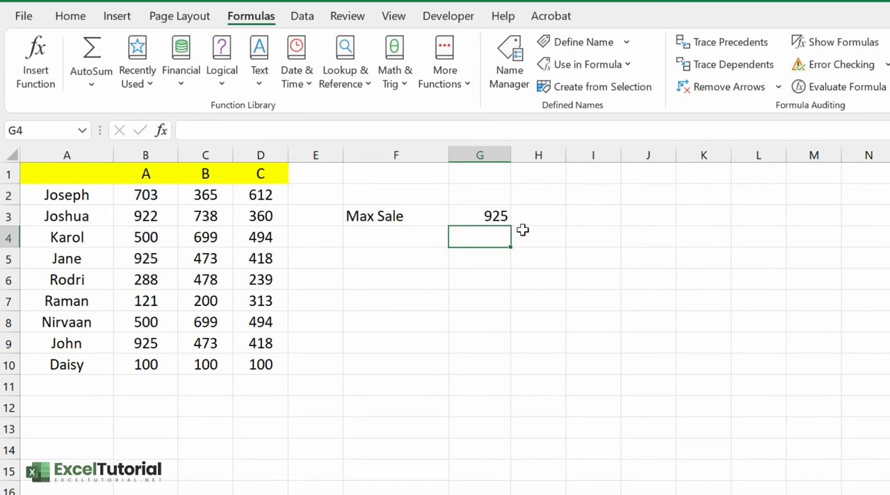
click(146, 258)
text( Of A)
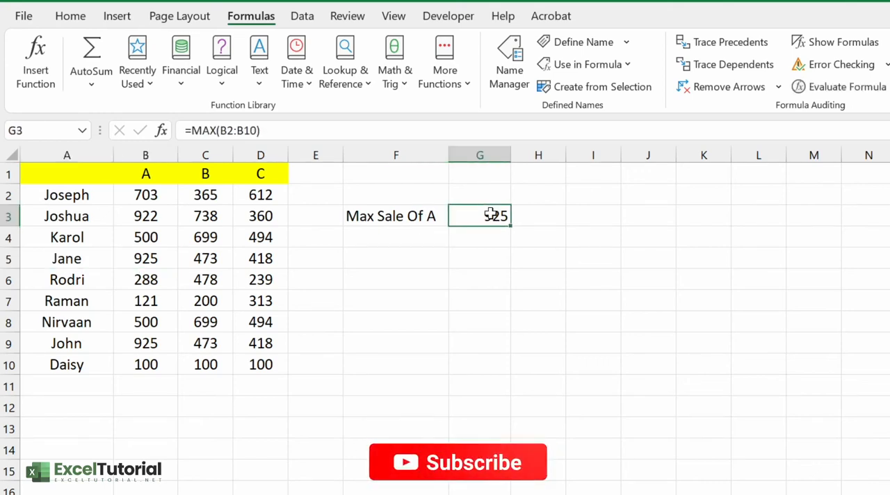
click(458, 462)
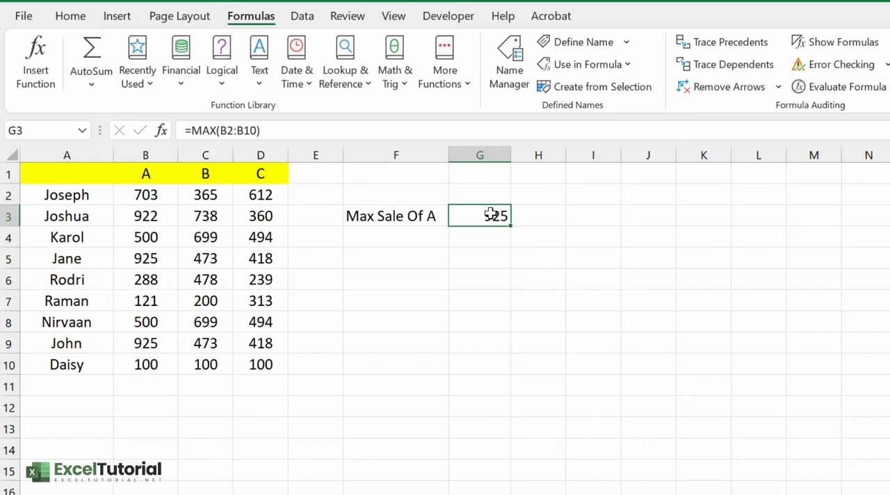
Step: Rewrite G3 as =MATCH(MAX(B2:B10),B2:B10,0) so it returns position 4
double_click(480, 216)
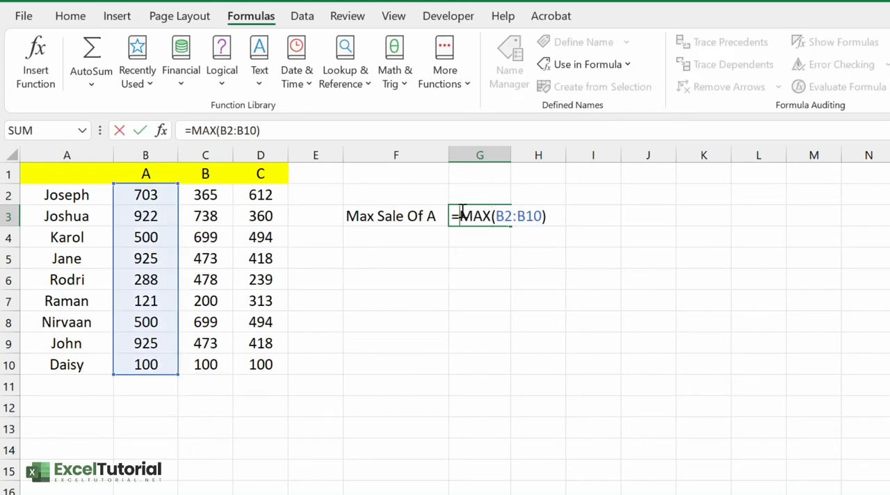
mouse_move(606, 200)
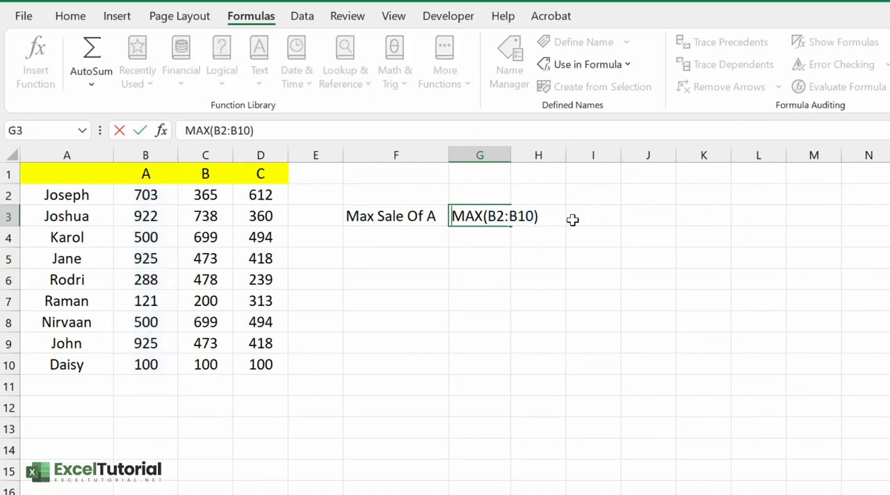
text(=ma)
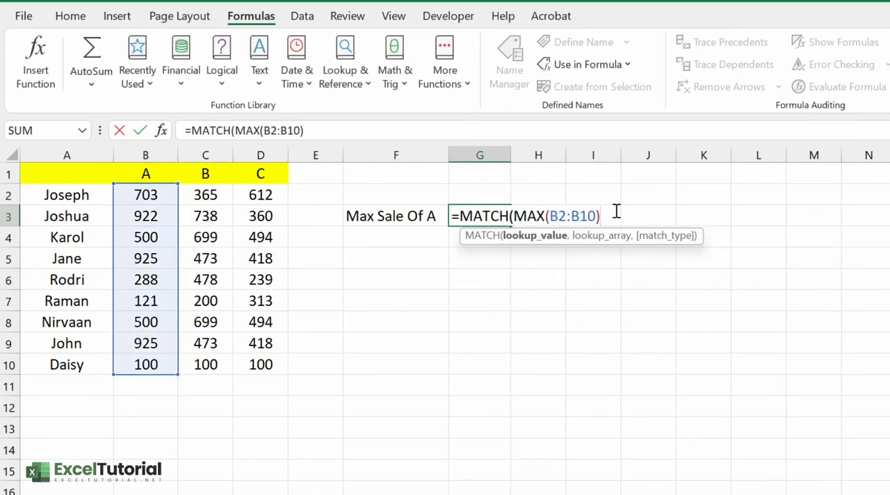
text(,)
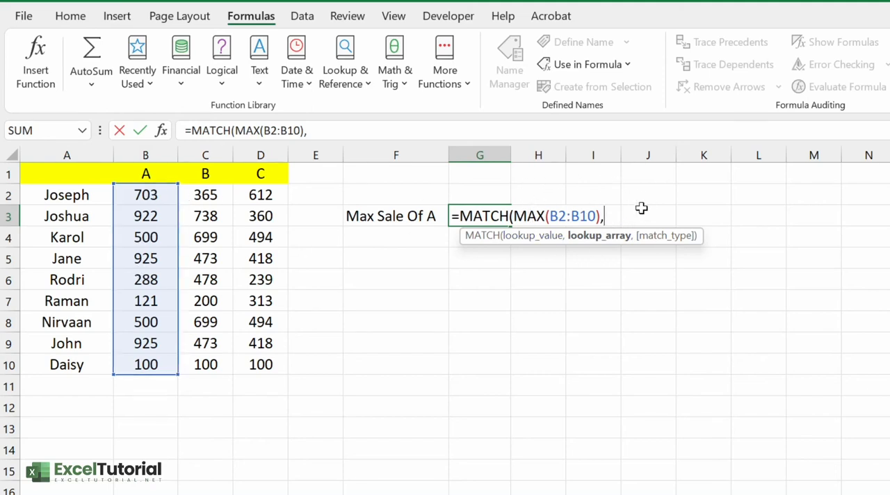
drag(145, 194, 145, 322)
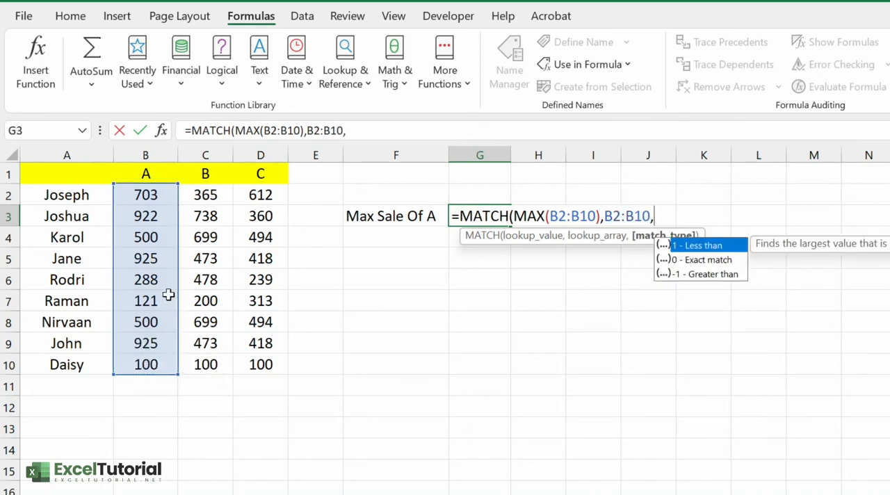
text(0))
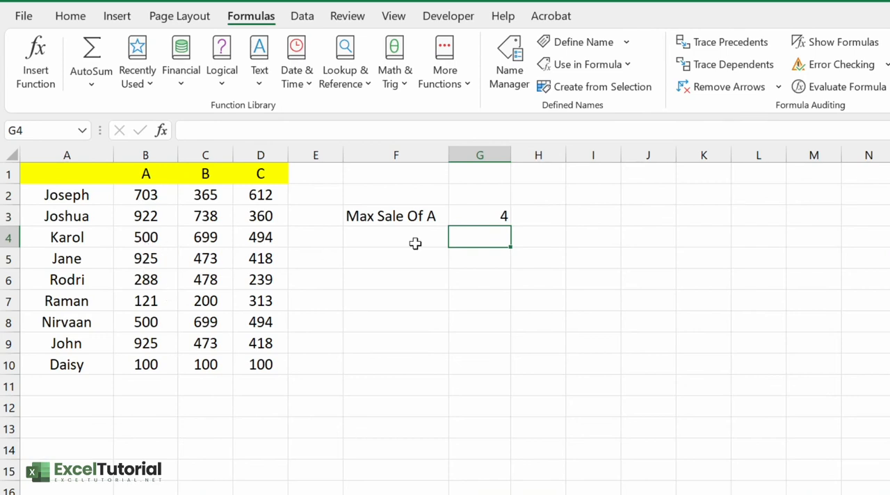
click(480, 216)
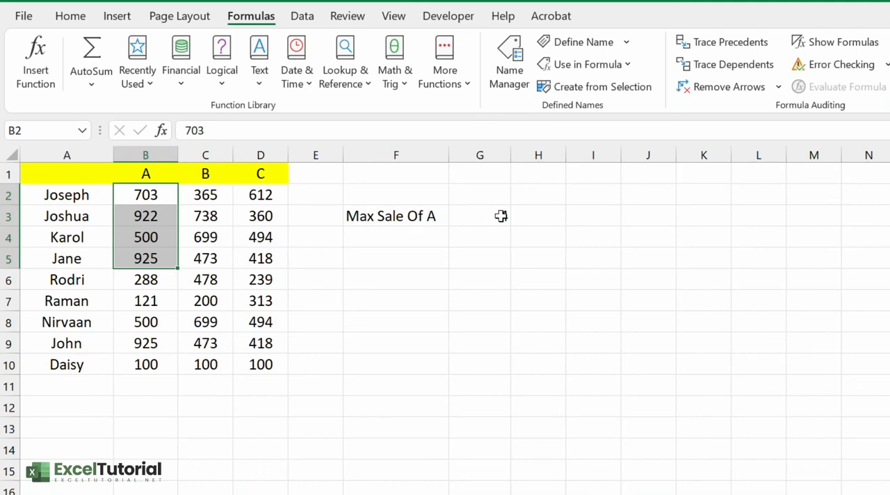
text(4)
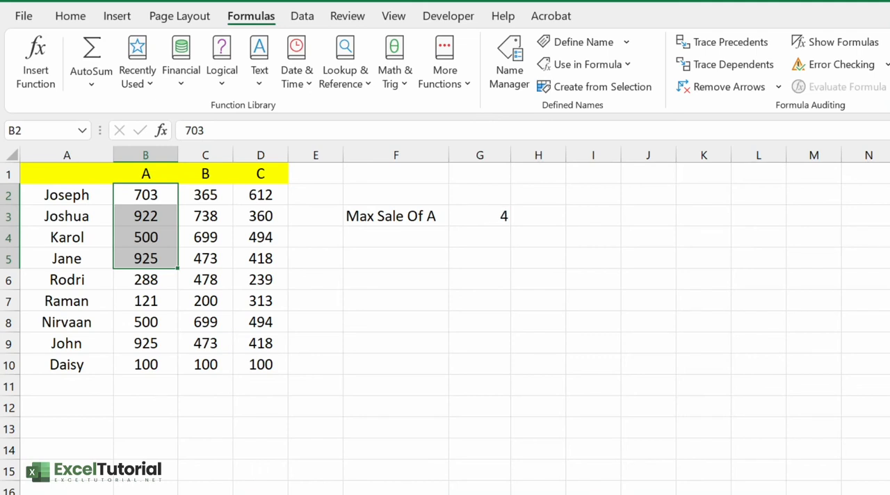
text(=MATCH(MAX(B2:B10),B2:B10,0))
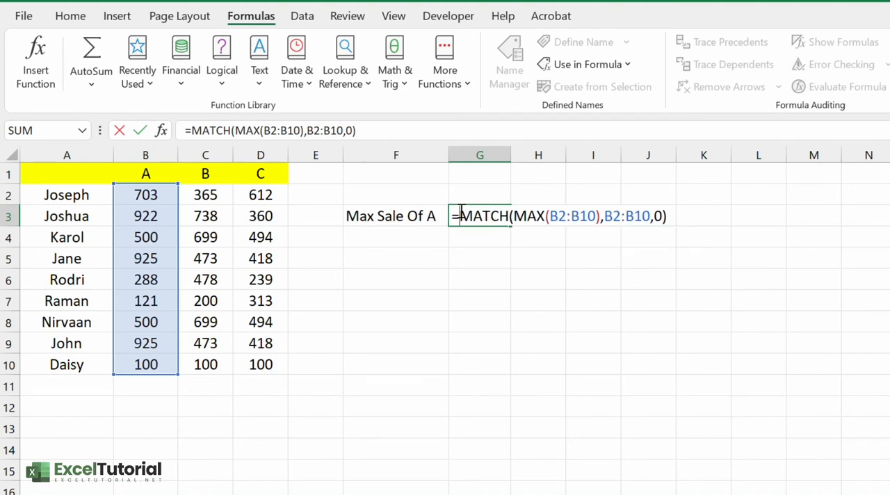
Step: Wrap the MATCH formula in ADDRESS(...,1) so G3 shows $A$4, and check cell A4
text(ADDRESS()
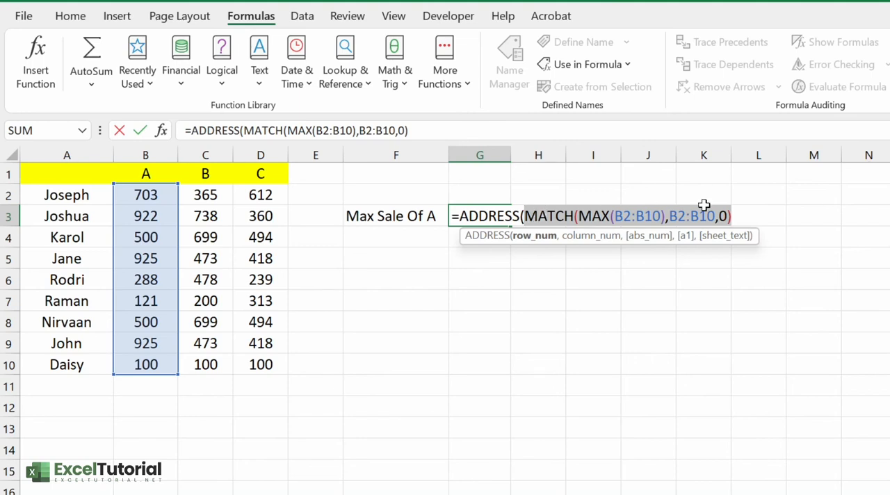
click(525, 215)
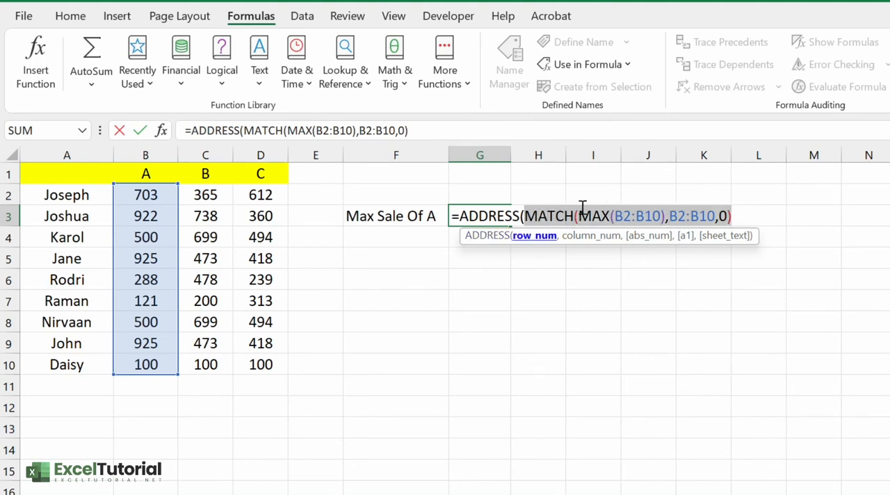
text(,)
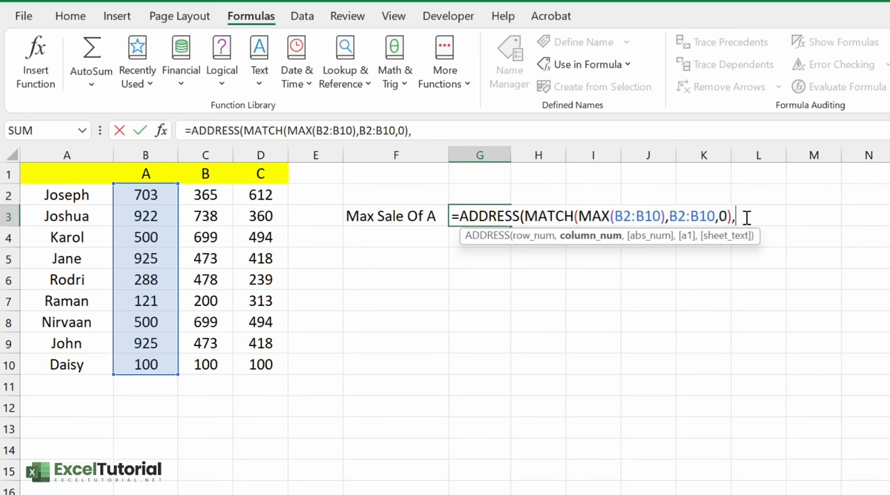
text(1)
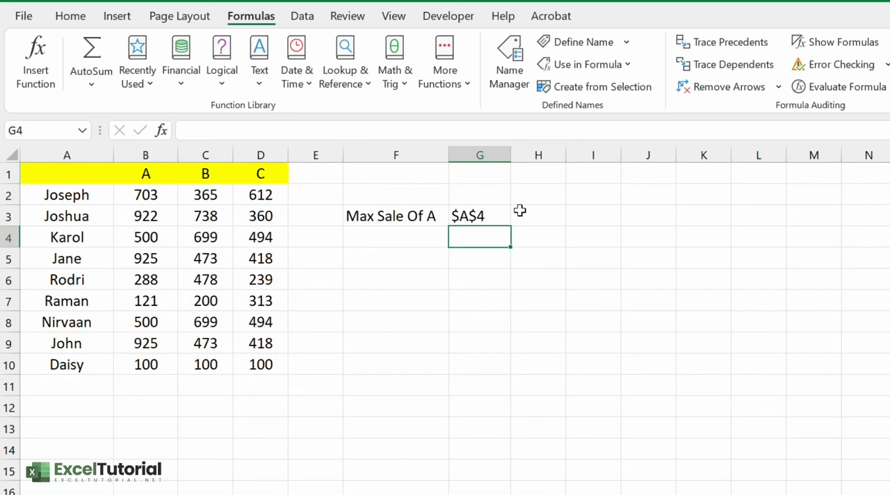
click(66, 237)
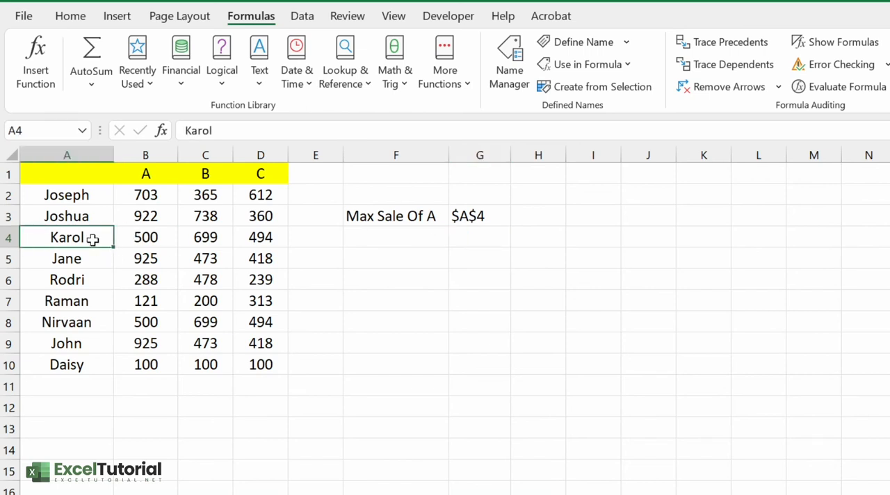
Step: Change the ADDRESS column argument from 1 to 2, then check the row holding 925
click(479, 216)
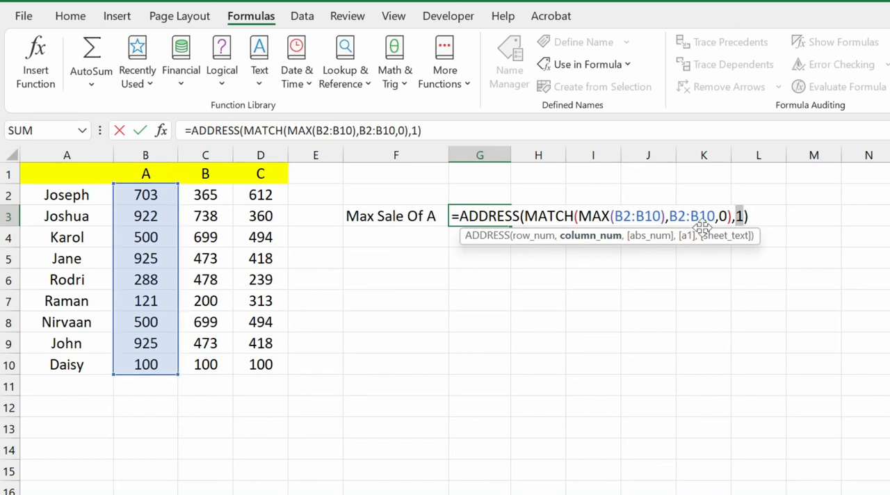
text(2)
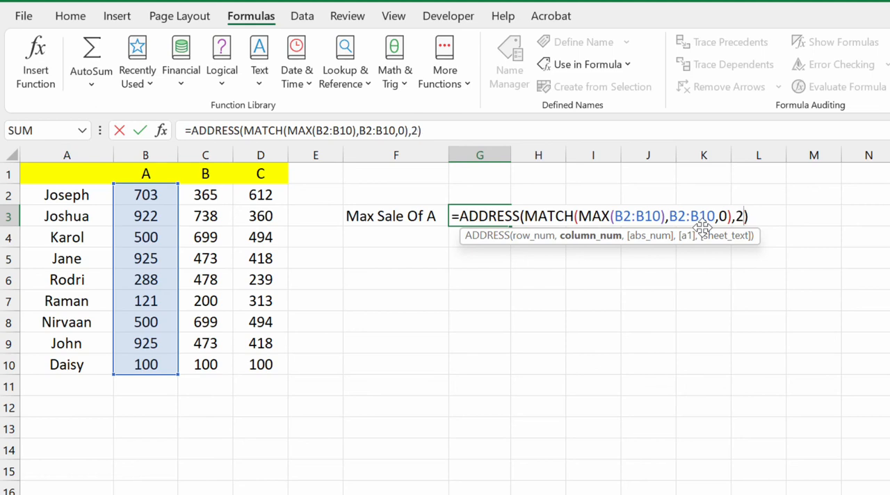
key(Enter)
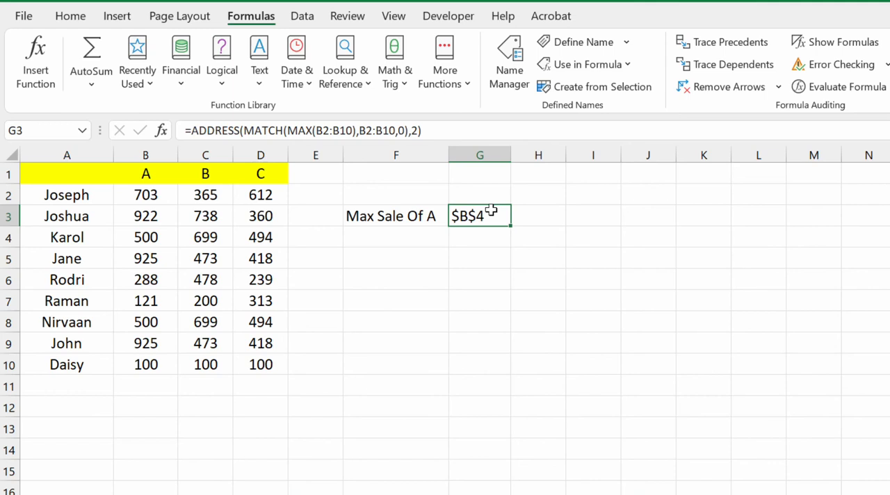
mouse_move(151, 243)
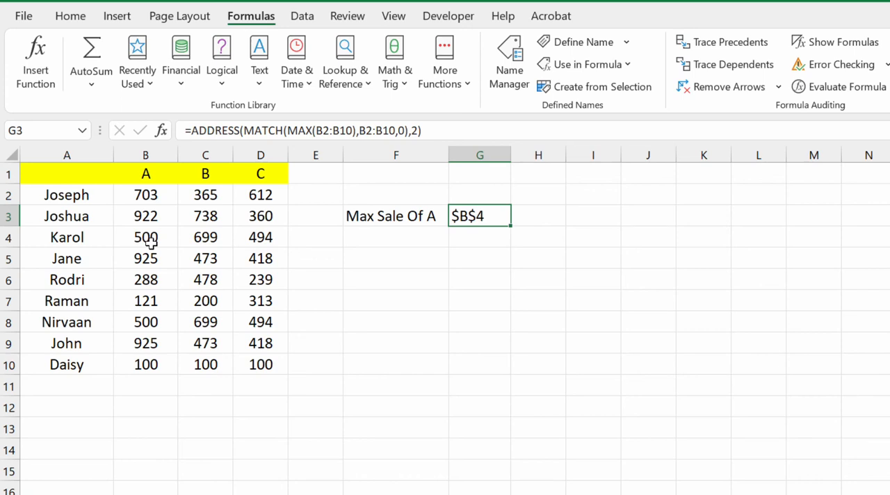
mouse_move(145, 258)
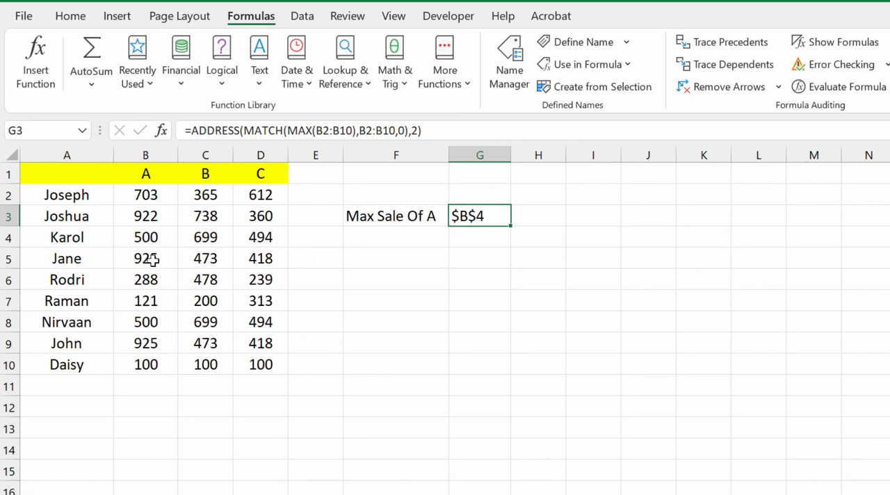
click(66, 258)
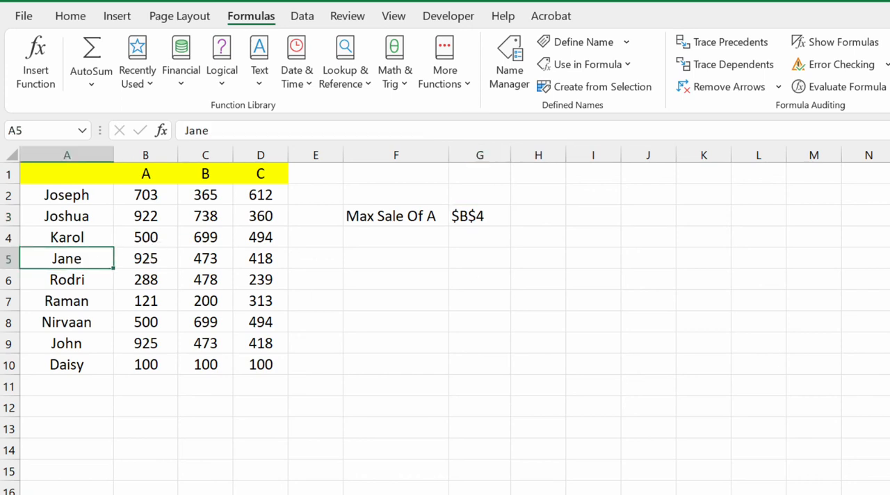